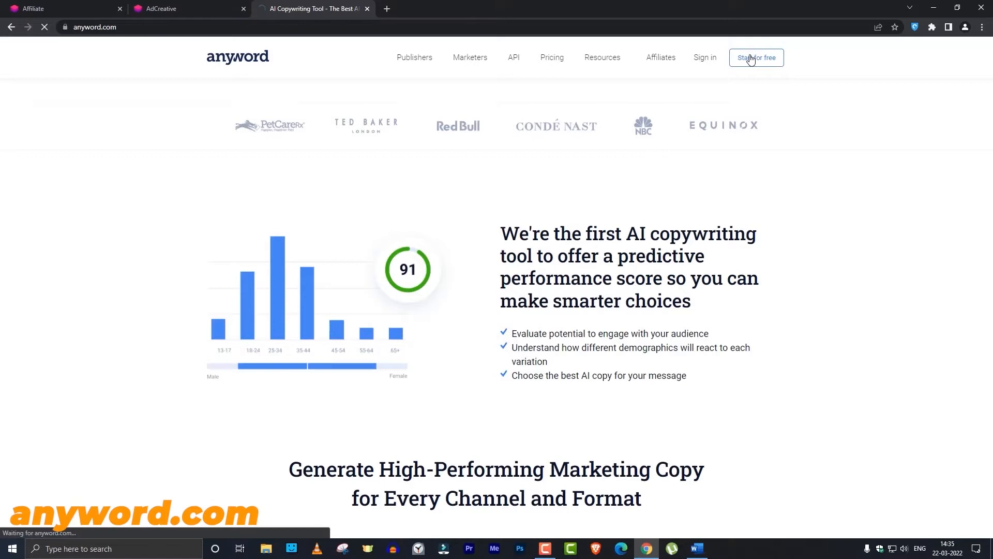
# - Create a free Anyword trial account by signing up with Google
pyautogui.click(755, 57)
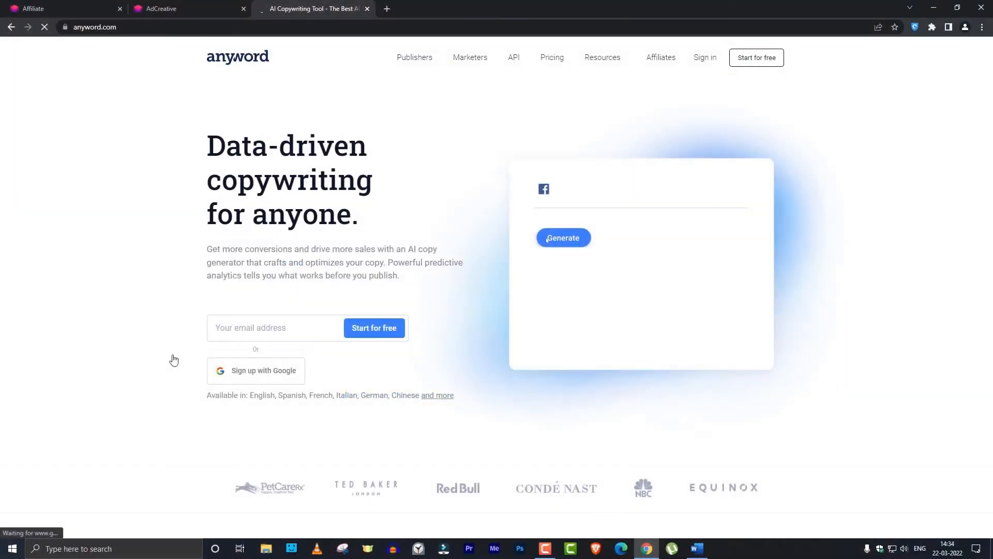
pyautogui.click(562, 237)
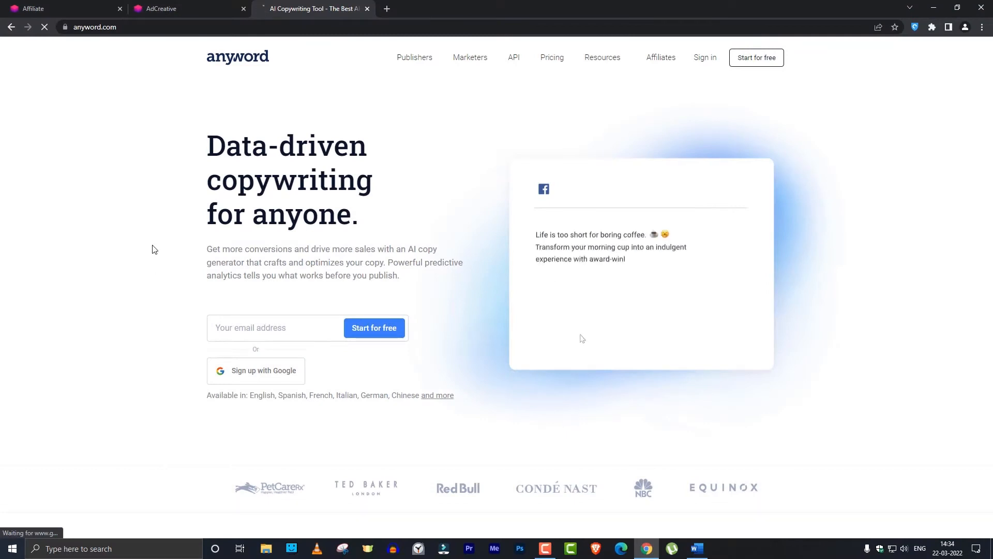
pyautogui.scroll(-3)
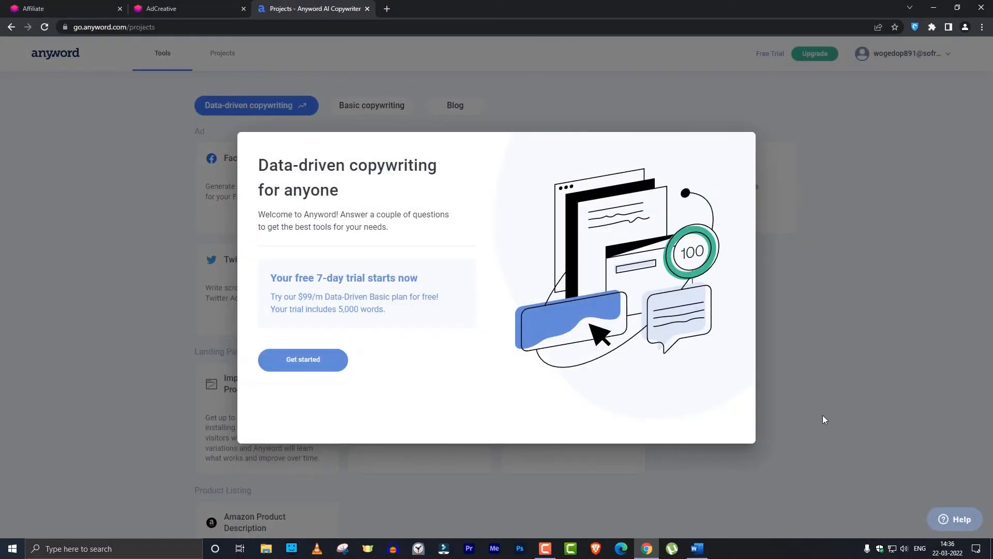
pyautogui.moveTo(335, 378)
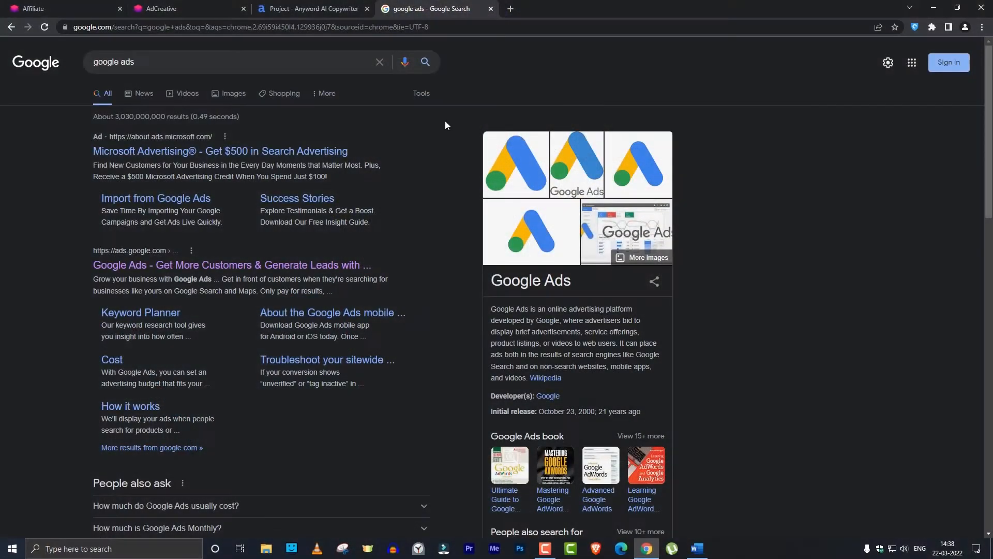
# - Open the official Google Ads site from the search results
pyautogui.scroll(-3)
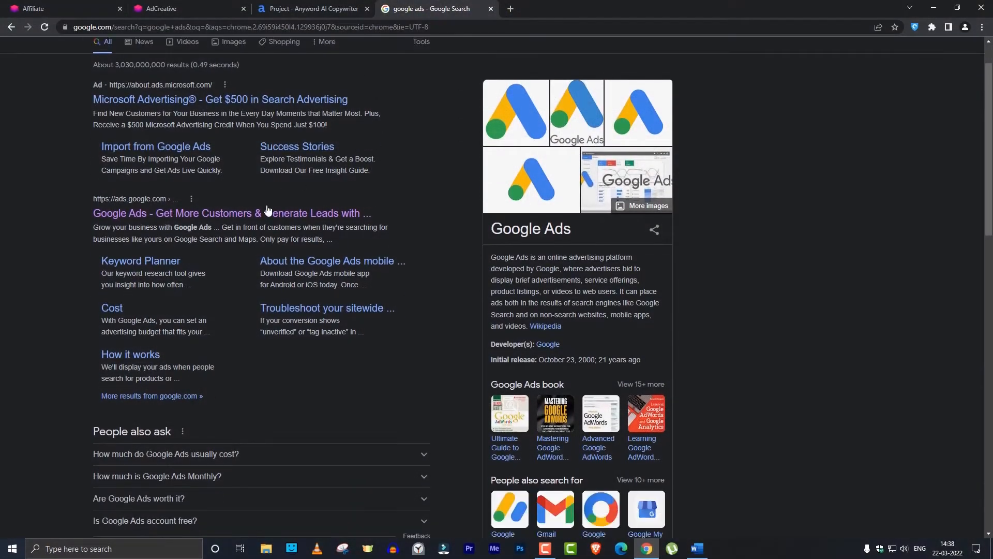
pyautogui.click(232, 213)
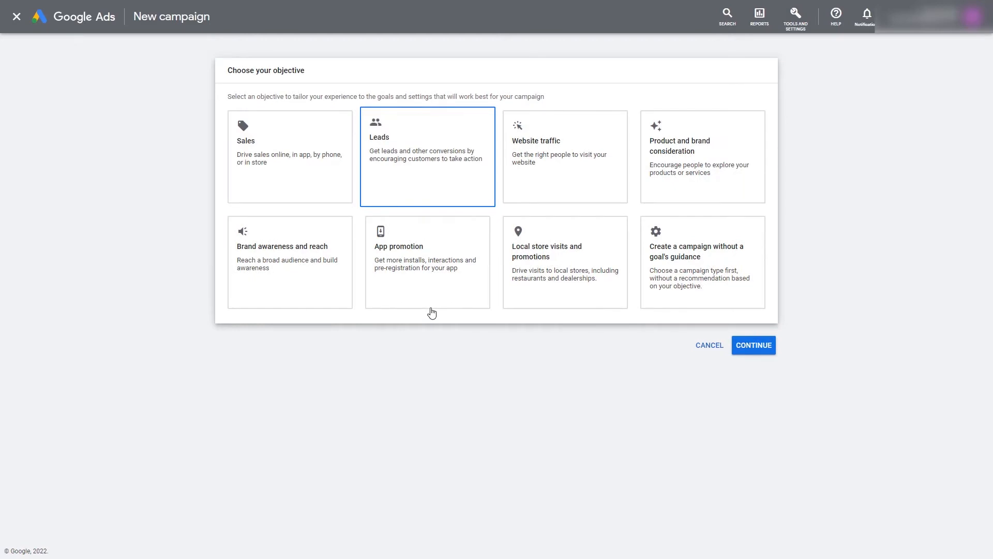
# - Choose a Search campaign aimed at website visits
pyautogui.scroll(-3)
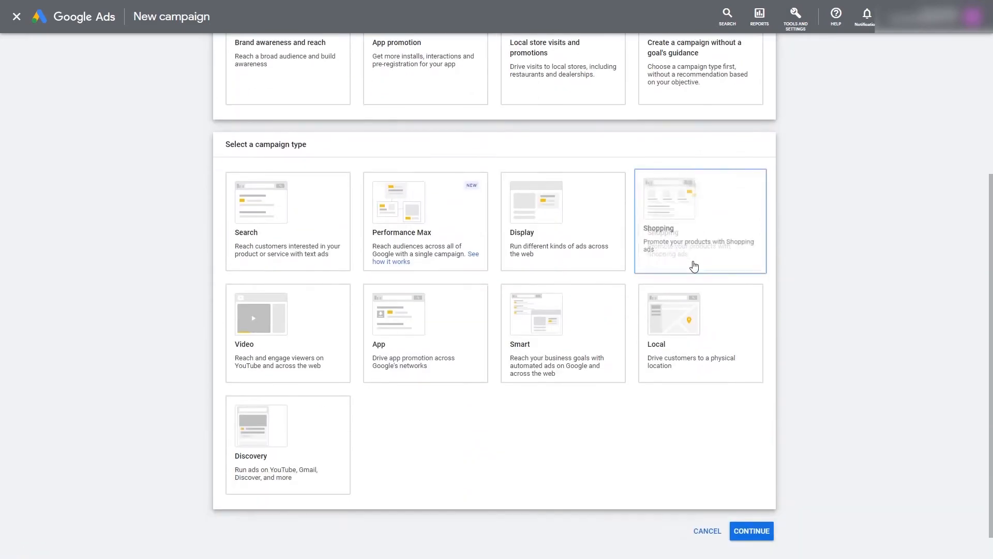
pyautogui.click(287, 209)
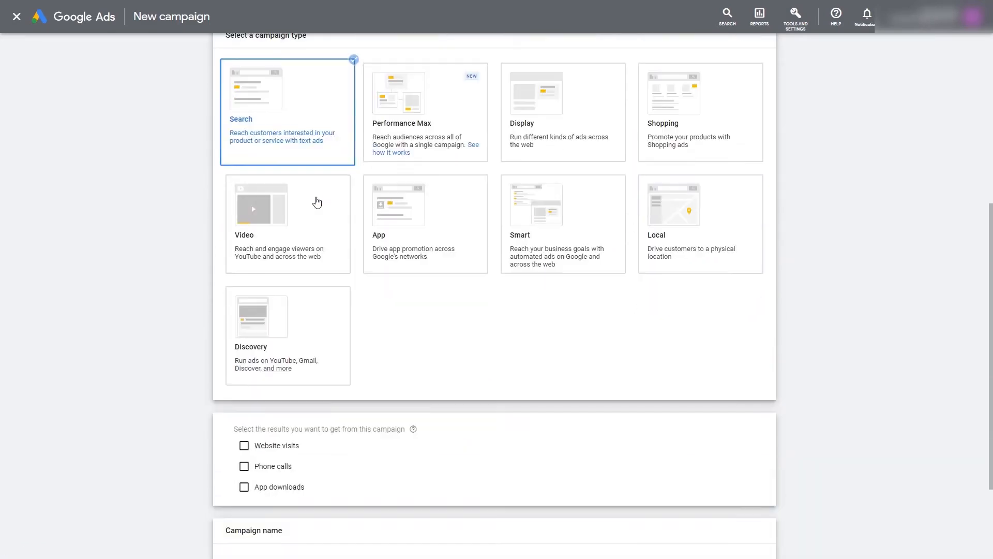
pyautogui.scroll(-3)
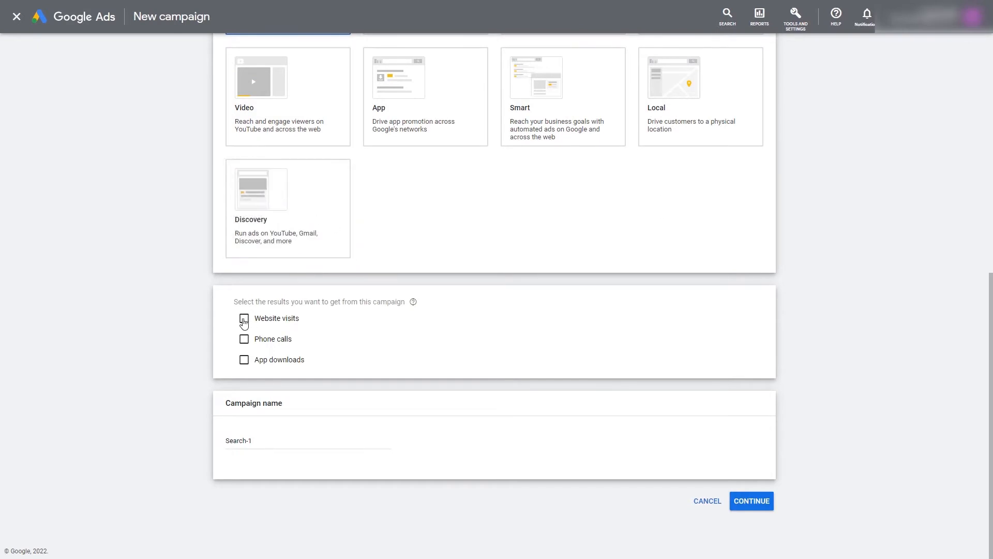
pyautogui.click(244, 318)
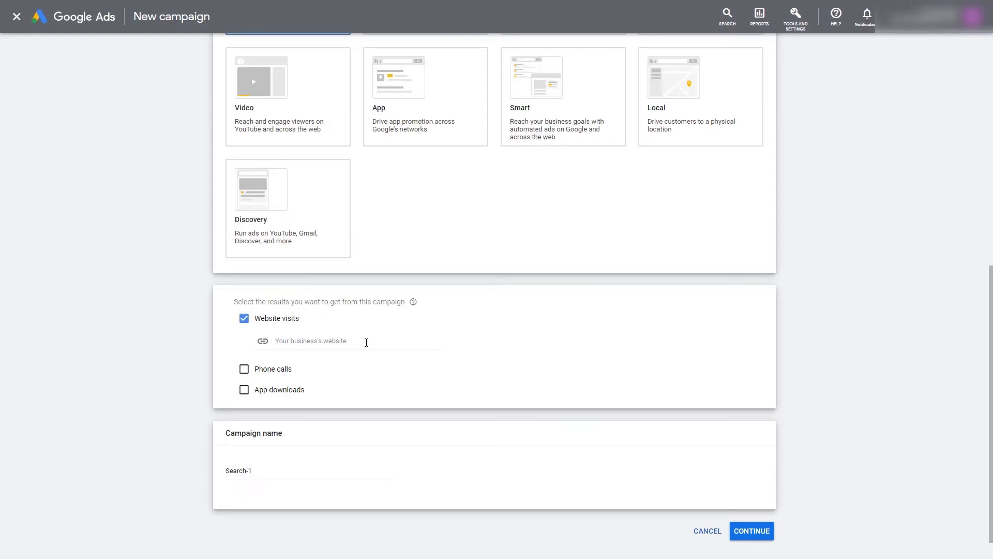
pyautogui.moveTo(341, 416)
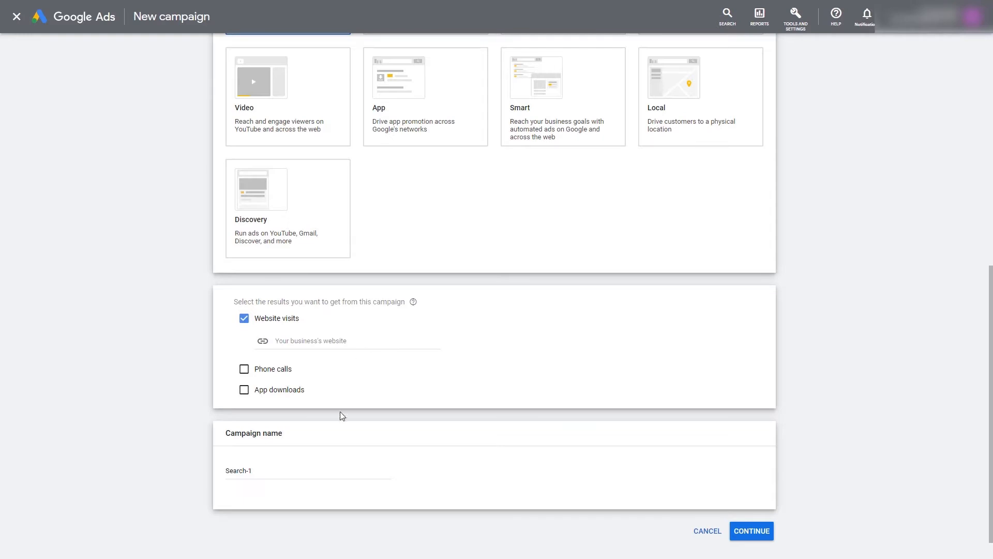
# - Name the campaign AdCreativeAI and continue to budget and bidding
pyautogui.scroll(-3)
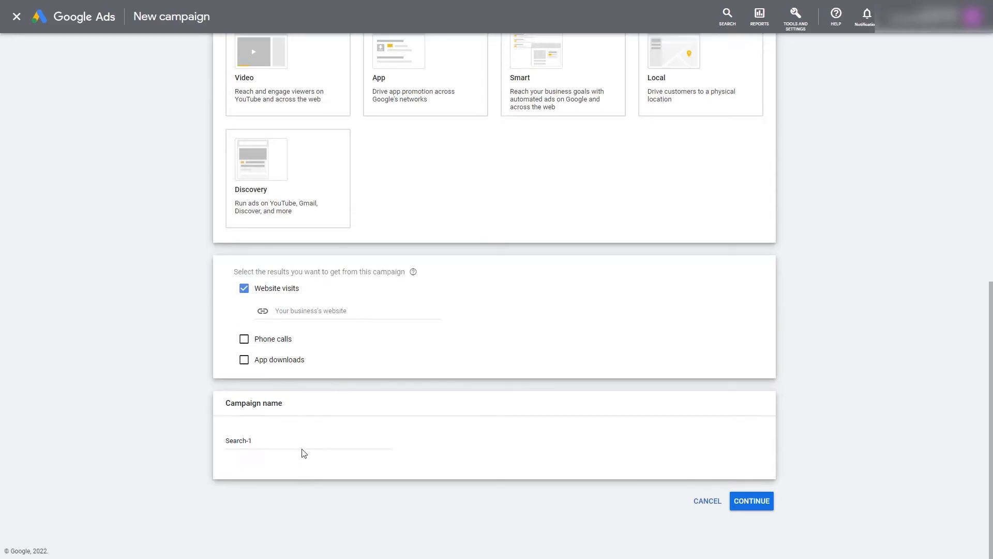
pyautogui.tripleClick(239, 441)
pyautogui.write('AdCreativeAI')
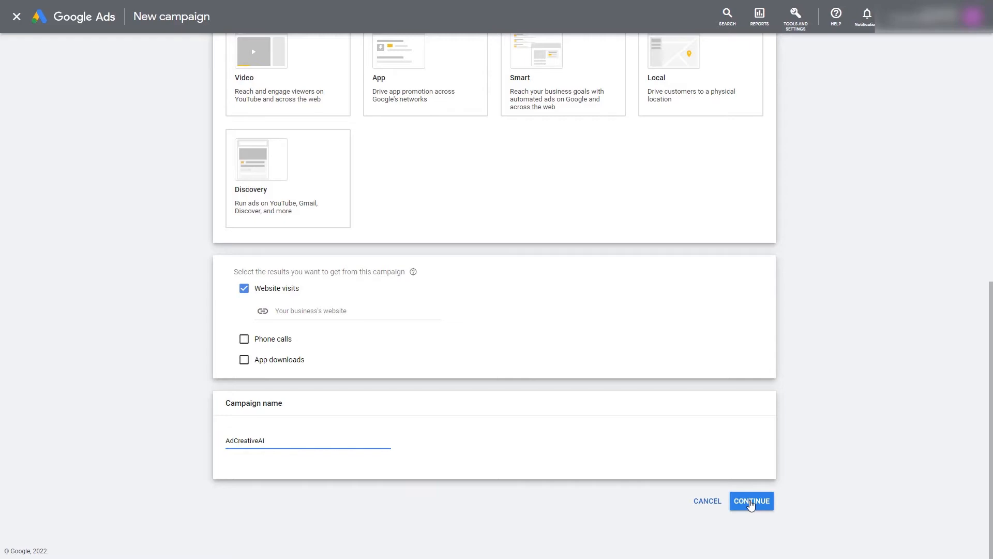
pyautogui.click(751, 500)
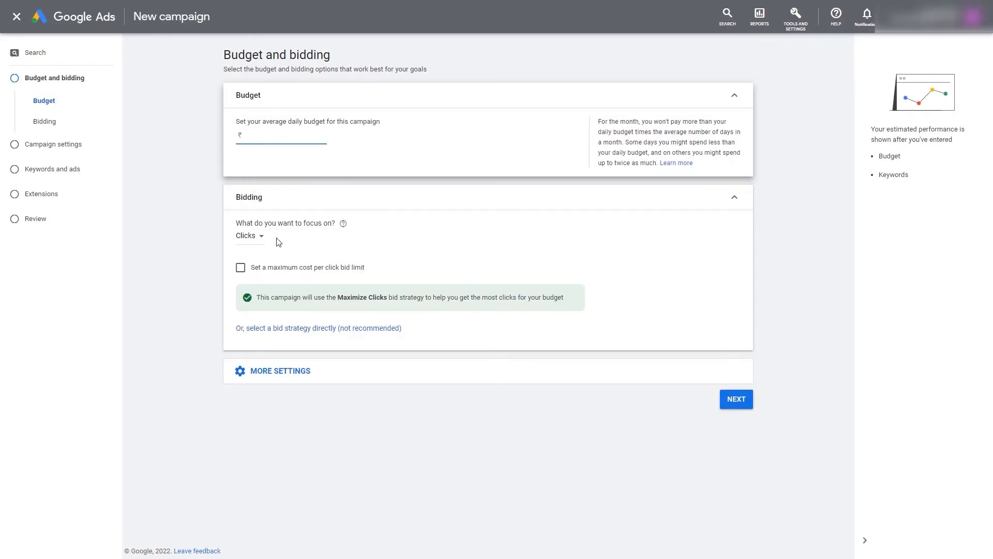
# - Focus bidding on clicks with a maximum CPC bid limit, then continue
pyautogui.click(249, 234)
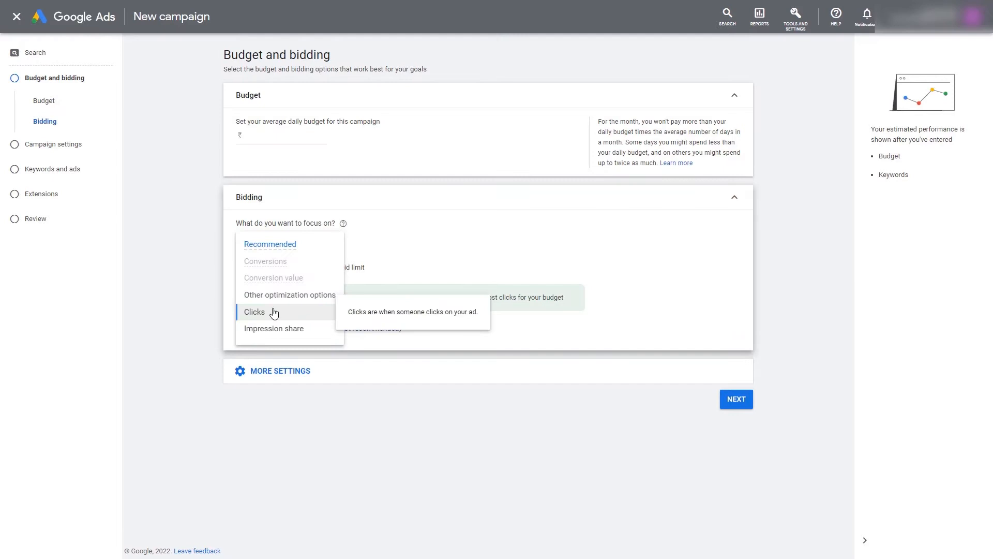
pyautogui.click(254, 311)
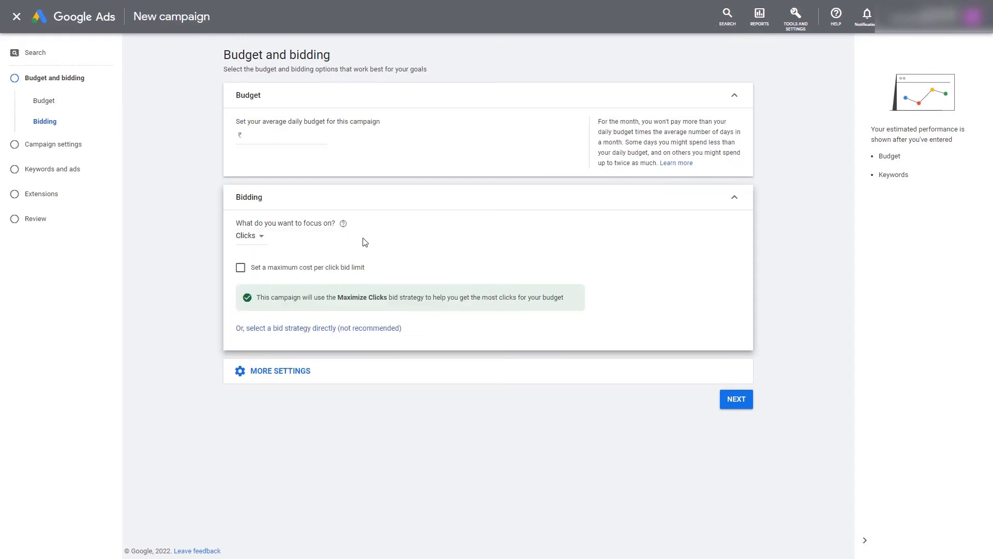
pyautogui.moveTo(243, 269)
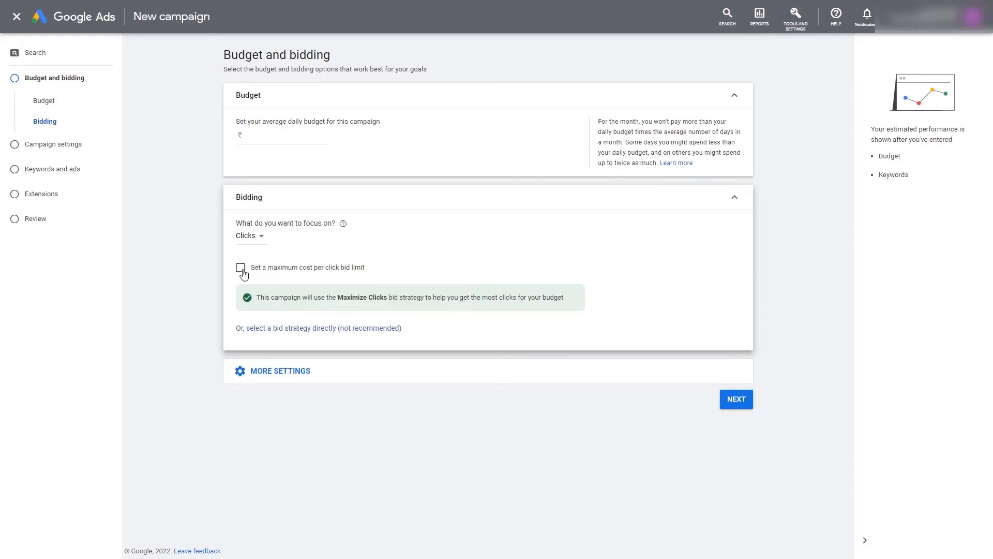
pyautogui.click(240, 267)
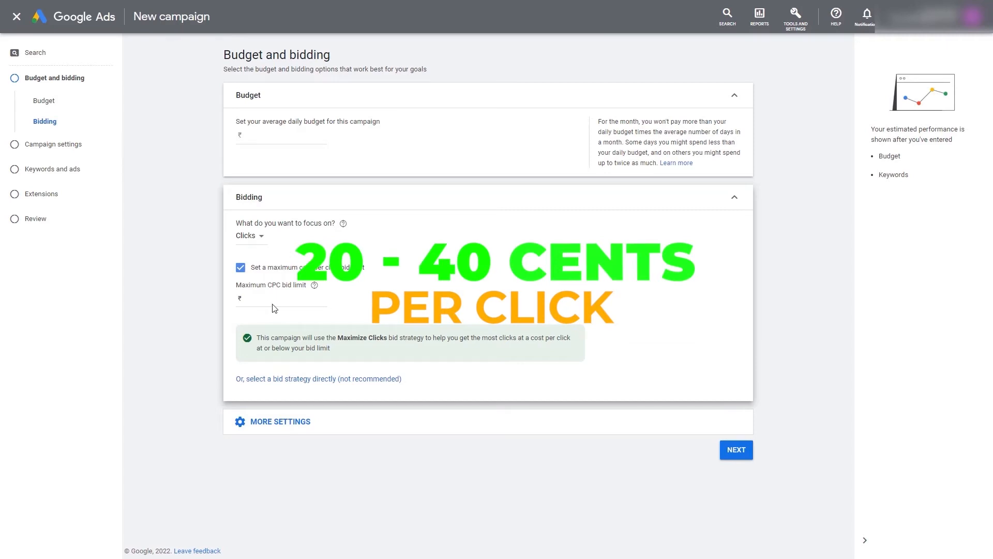
pyautogui.click(735, 450)
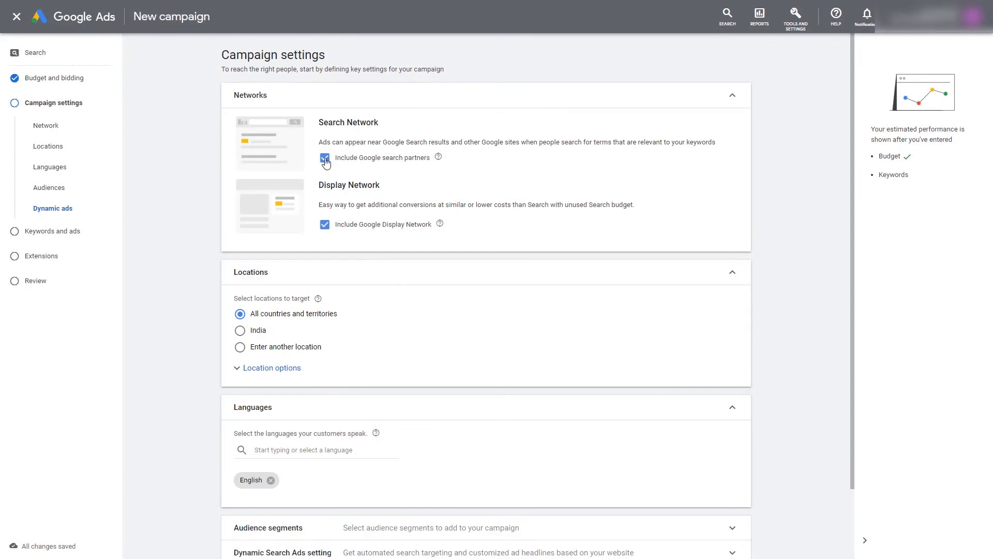
# - Exclude search partners, target the United States, and continue to keywords and ads
pyautogui.click(325, 157)
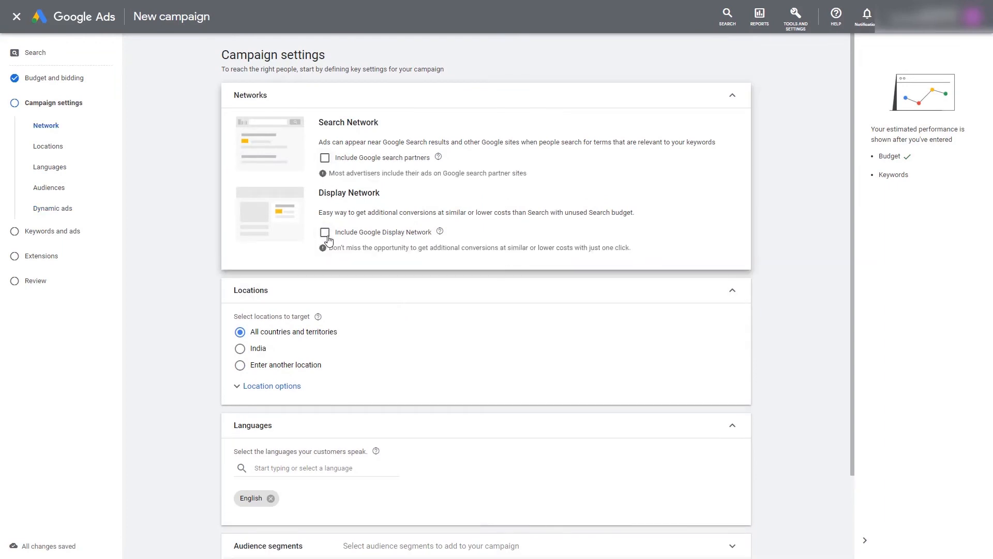
pyautogui.click(271, 386)
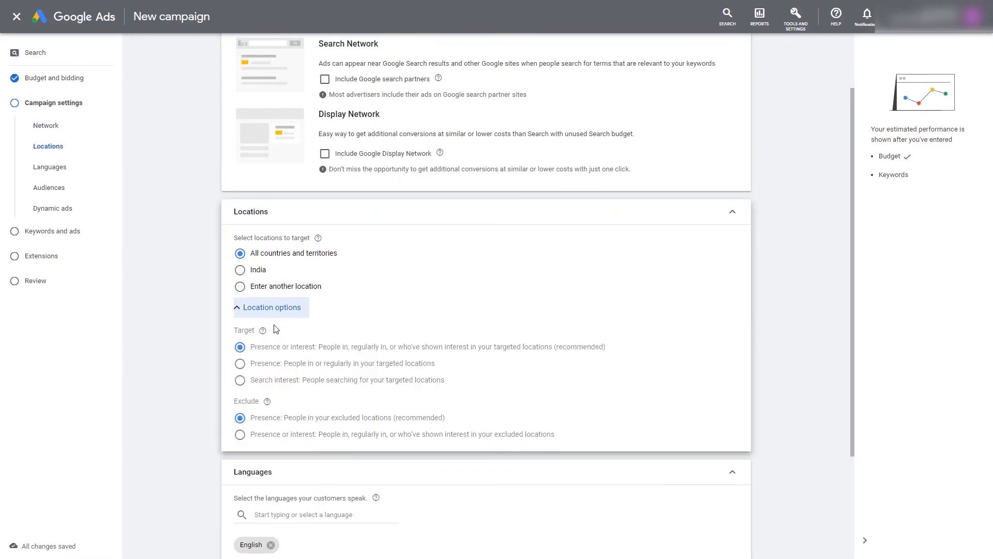
pyautogui.click(240, 285)
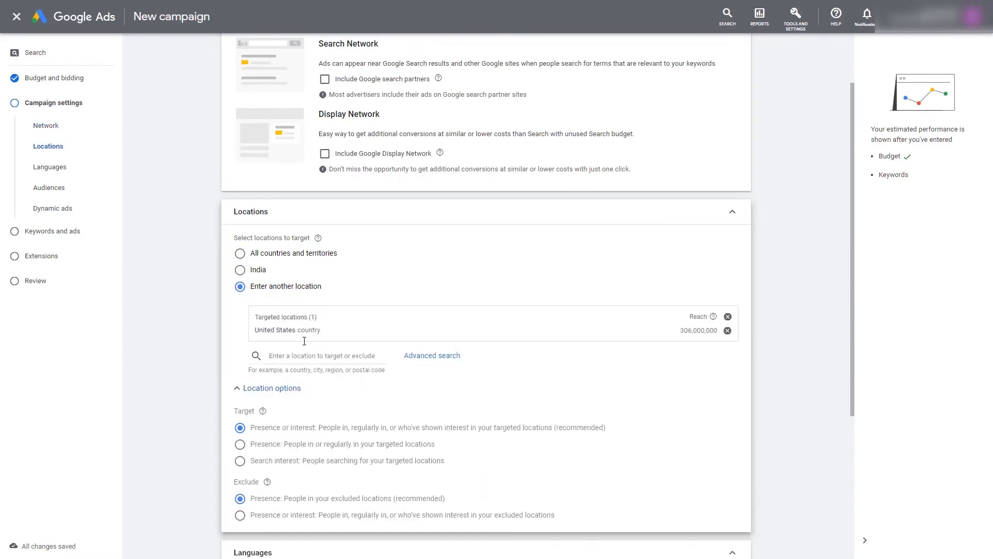
pyautogui.scroll(-3)
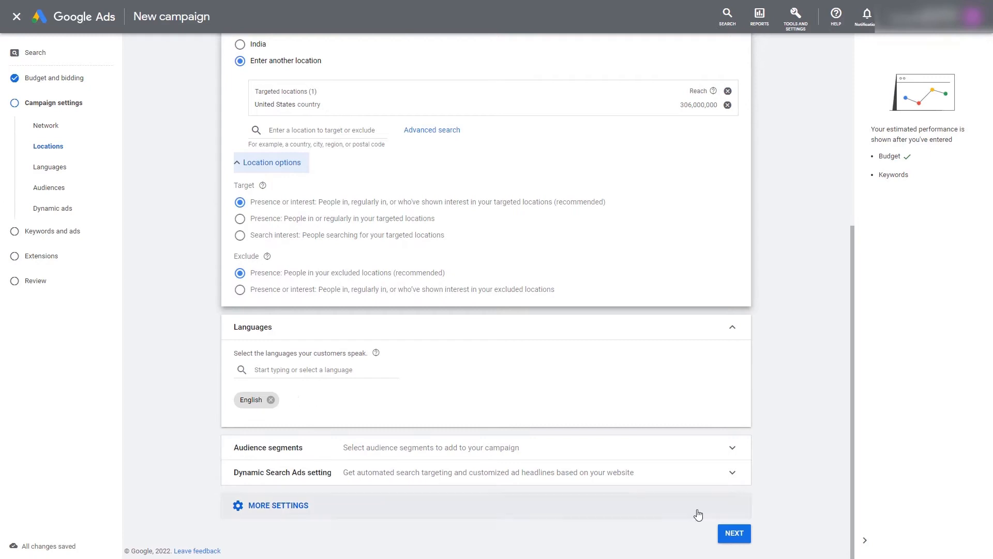
pyautogui.click(733, 533)
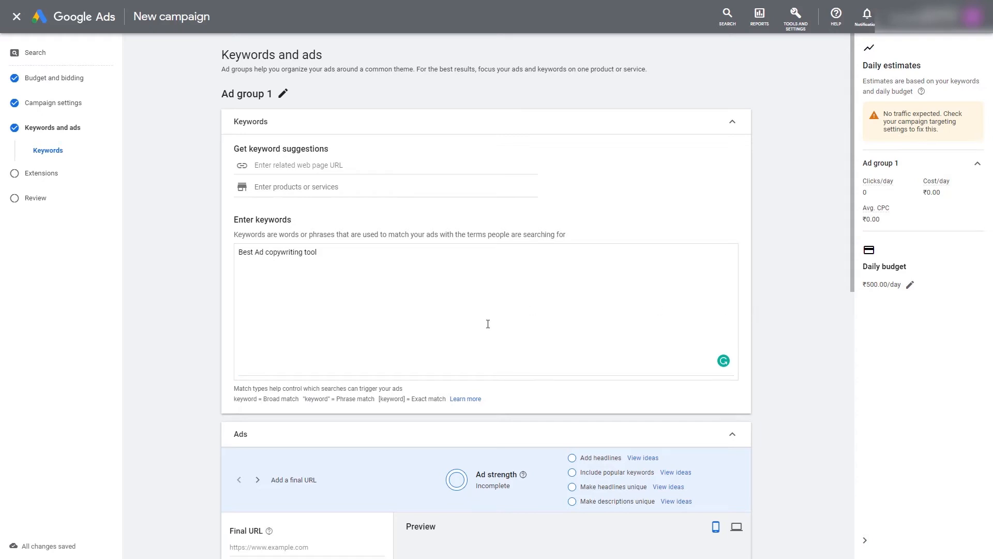
pyautogui.scroll(-3)
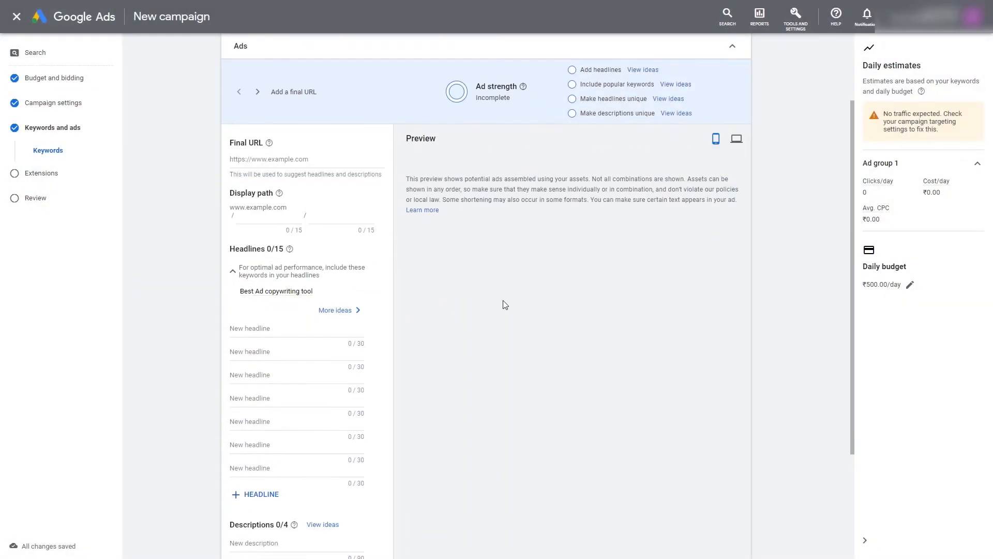
pyautogui.moveTo(413, 280)
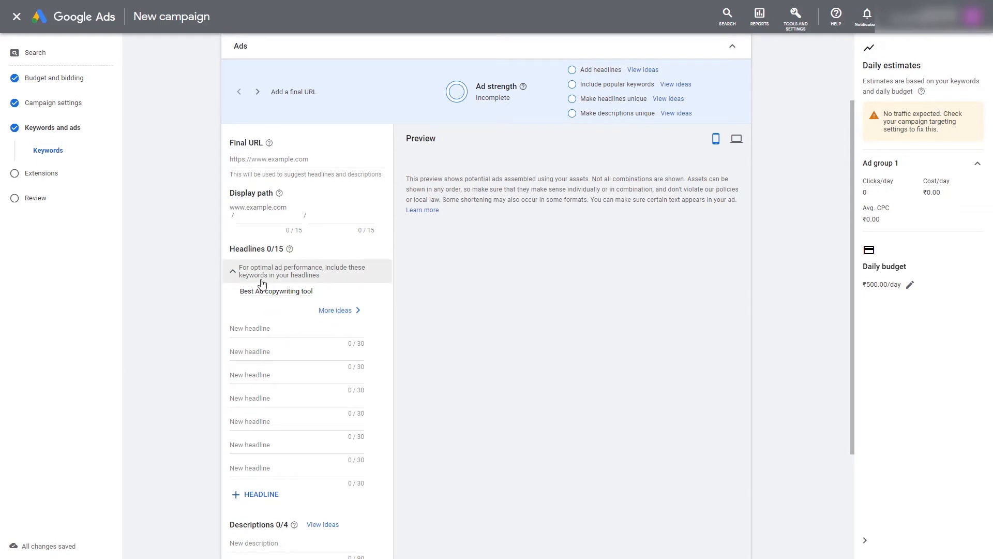
pyautogui.scroll(-3)
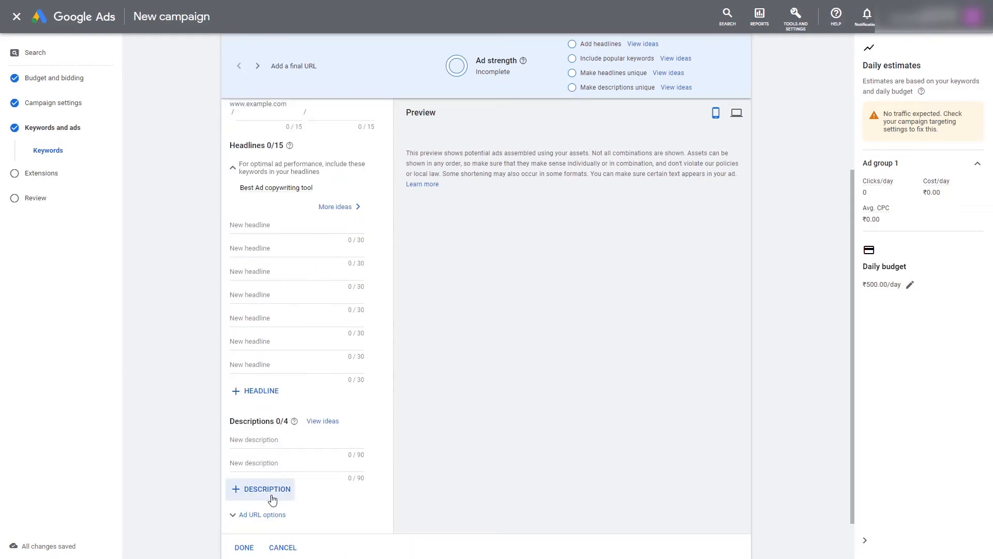
pyautogui.moveTo(393, 448)
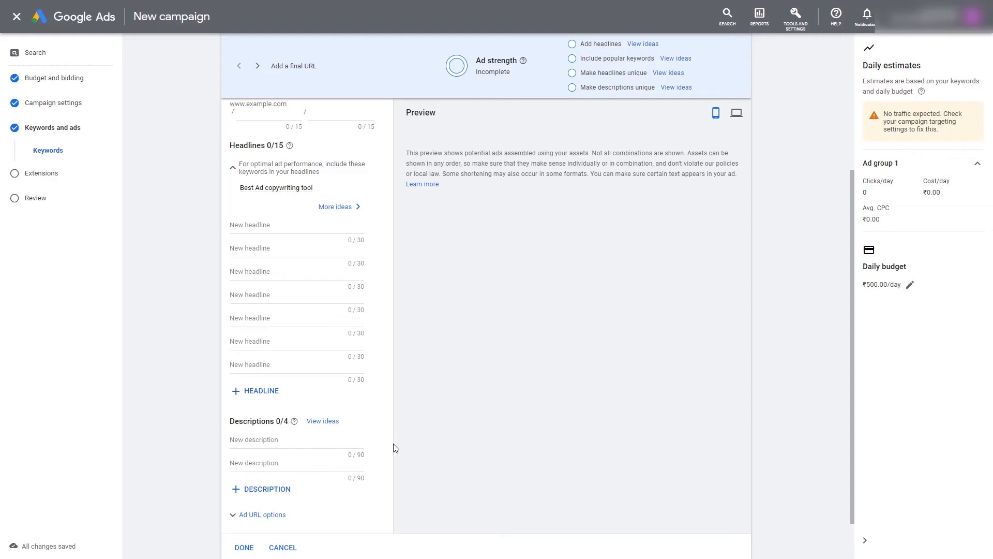
pyautogui.scroll(3)
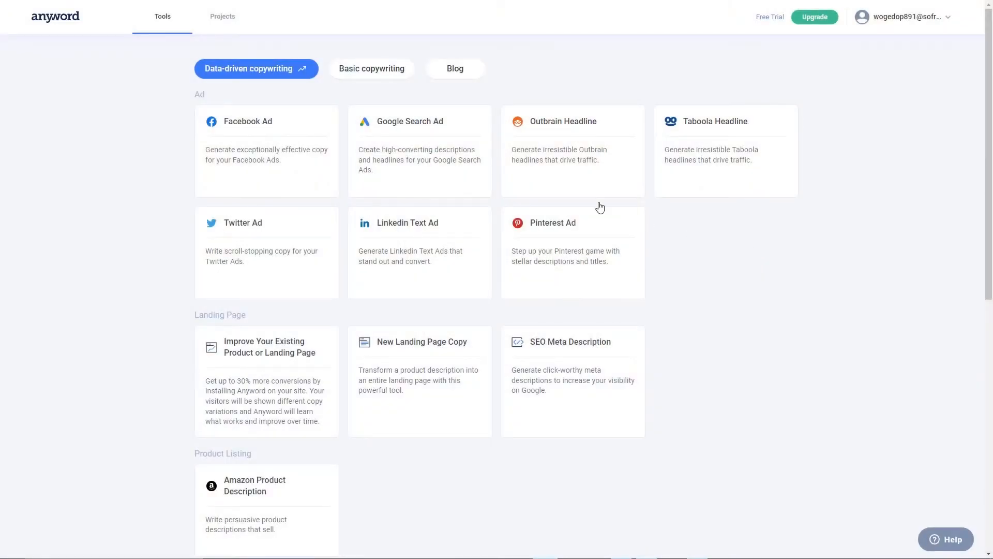
# - Start an Anyword Google Search Ad project with industry Technology & Computing
pyautogui.click(420, 151)
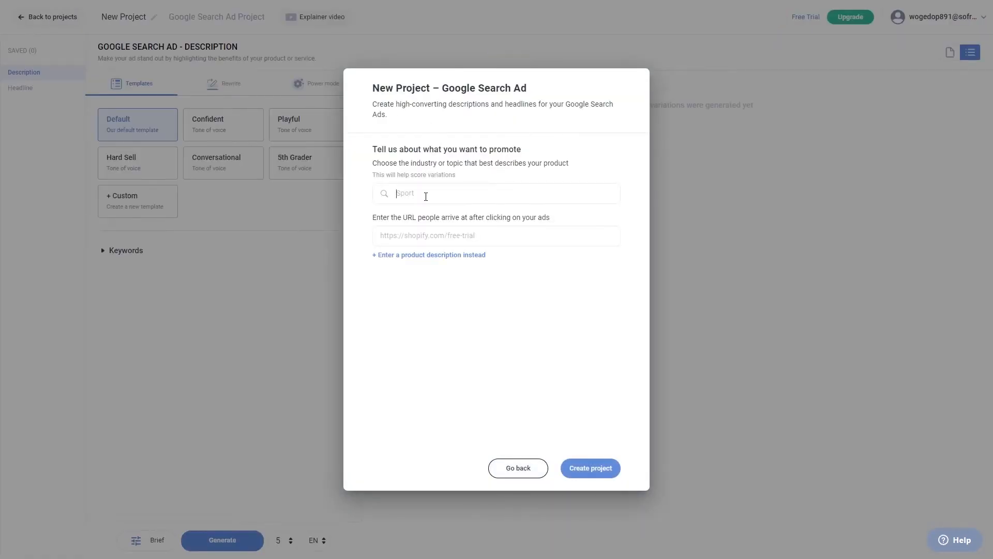
pyautogui.write('Technology & Computing')
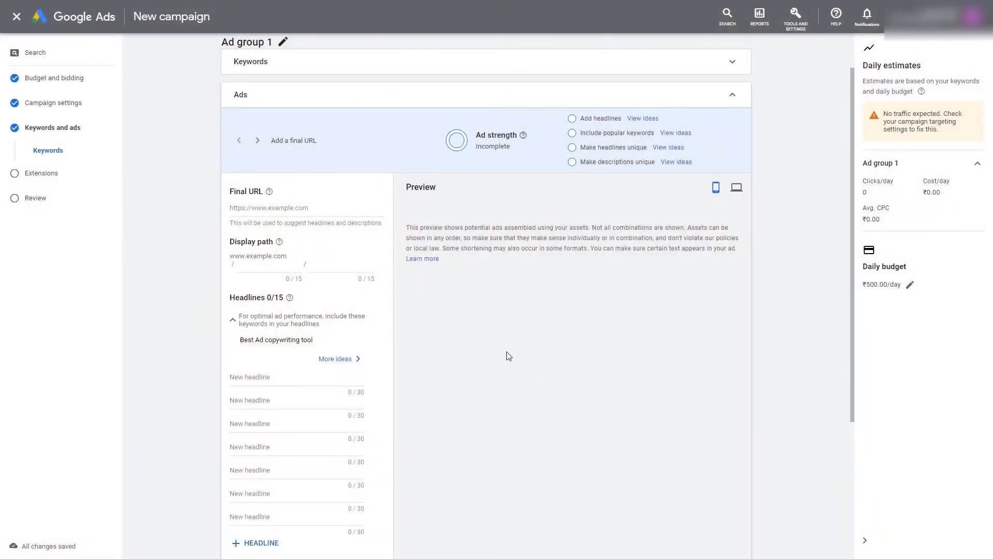
# - Scroll past the Ads section and continue to the Extensions step
pyautogui.scroll(-3)
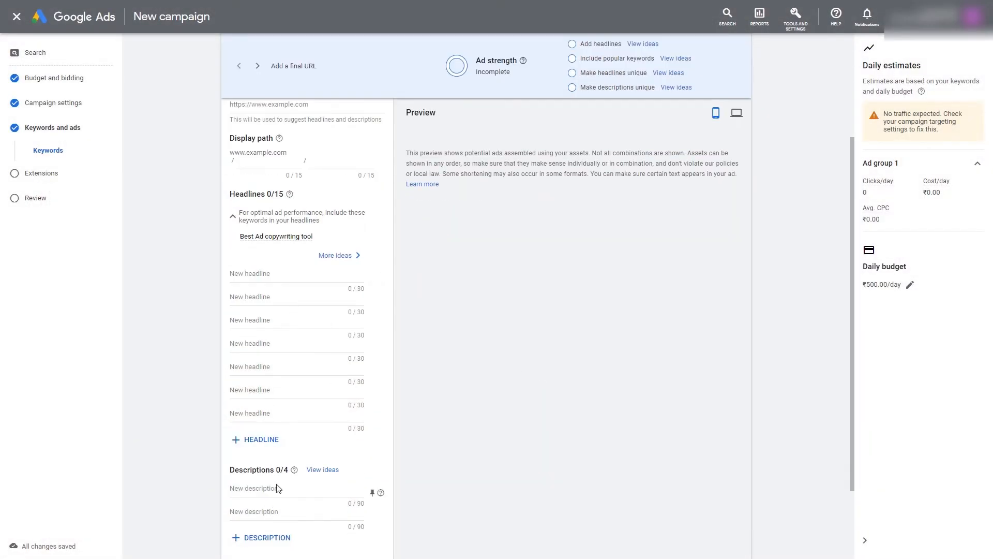
pyautogui.scroll(3)
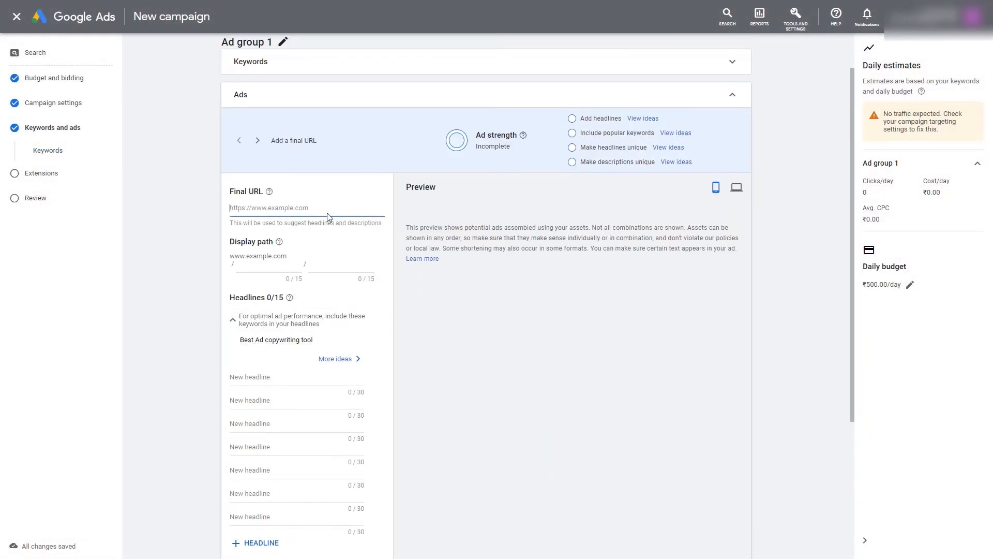
pyautogui.scroll(-3)
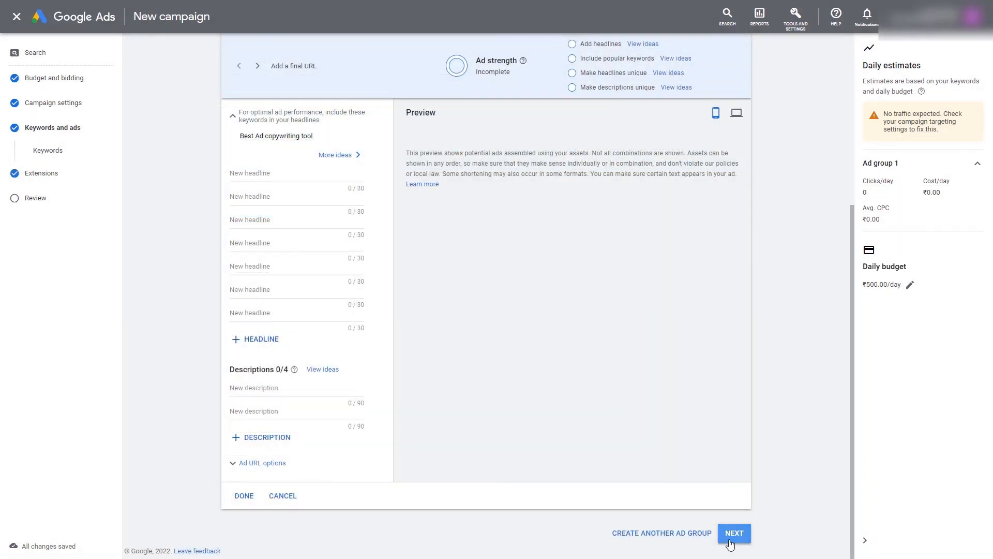
pyautogui.click(733, 533)
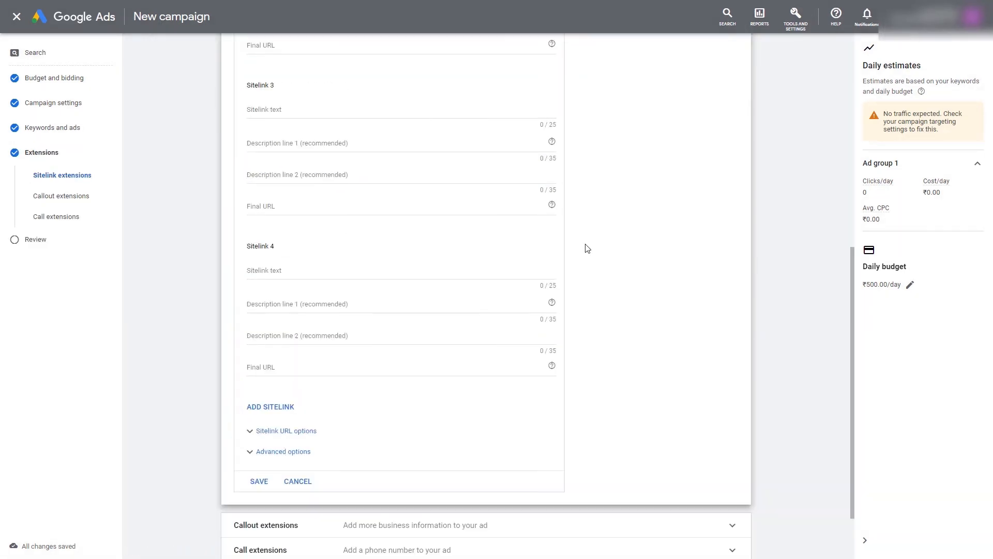